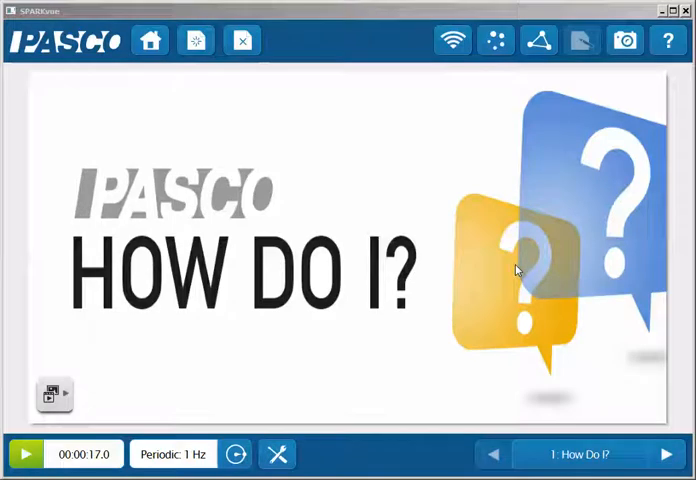
- Go to page 2, the Graph of Temperature versus time
click(662, 452)
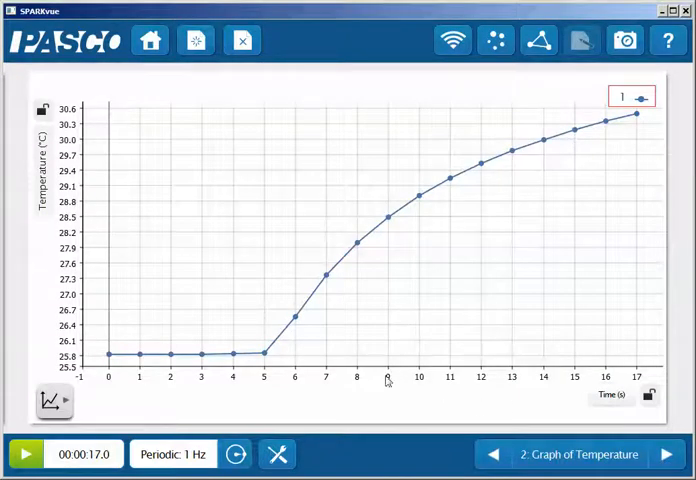
mouse_move(313, 404)
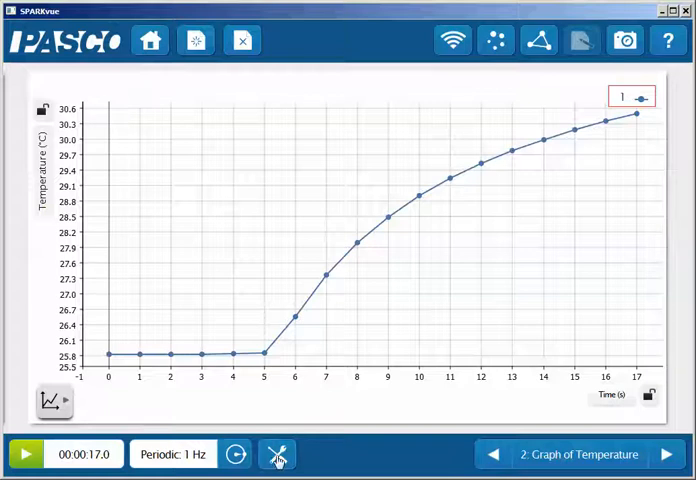
- Create a Calculated Data entry starting 'derivtemp=' with the Special 1 functions showing
click(280, 454)
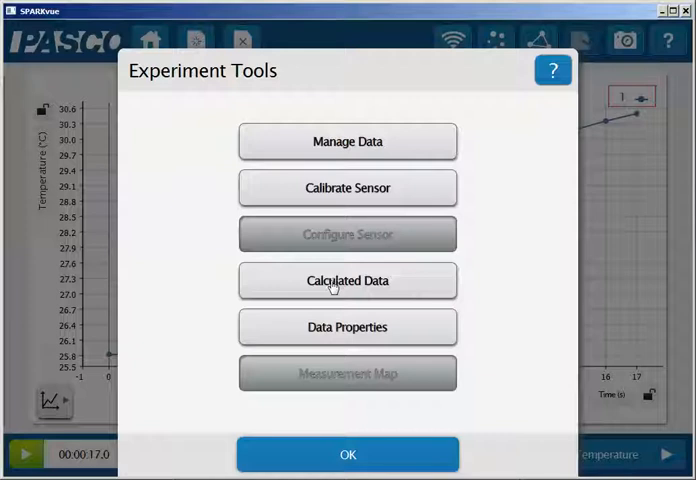
click(347, 280)
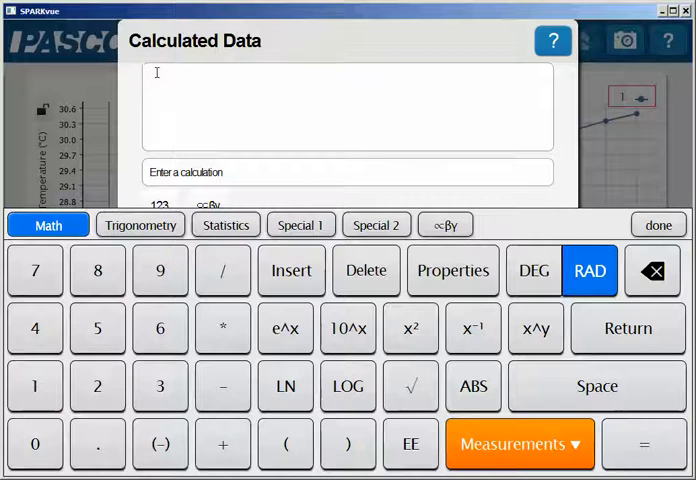
text(d)
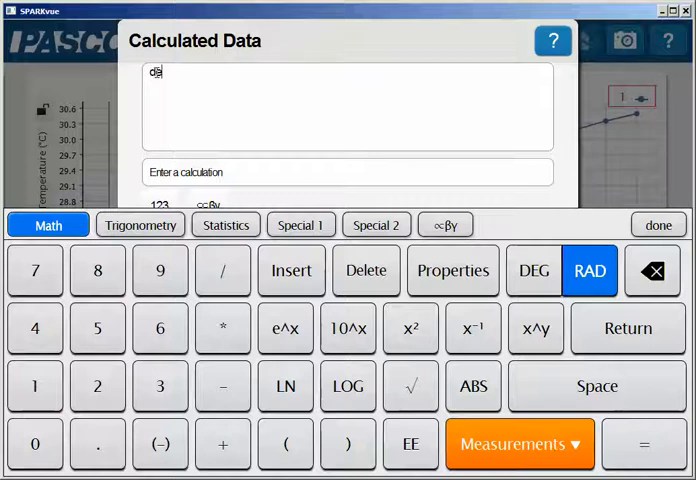
text(erivtemp=)
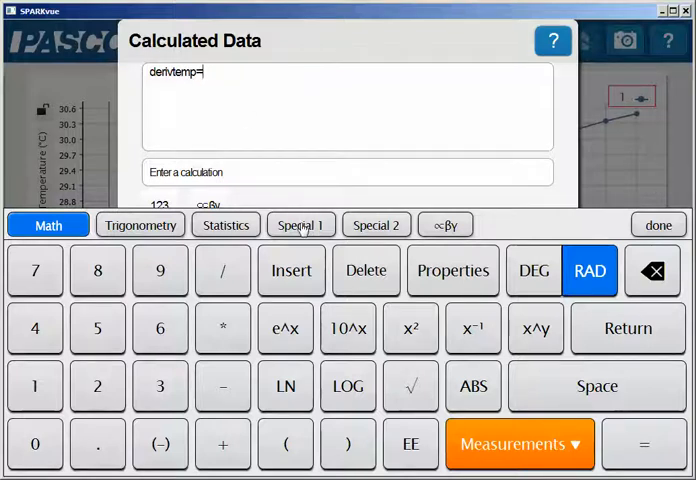
click(300, 224)
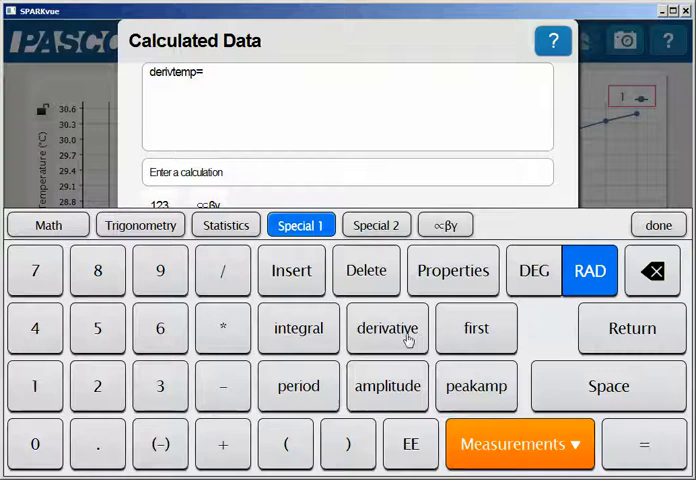
- Enter the formula derivtemp=derivative(2,[Temperature],[Time])
click(387, 328)
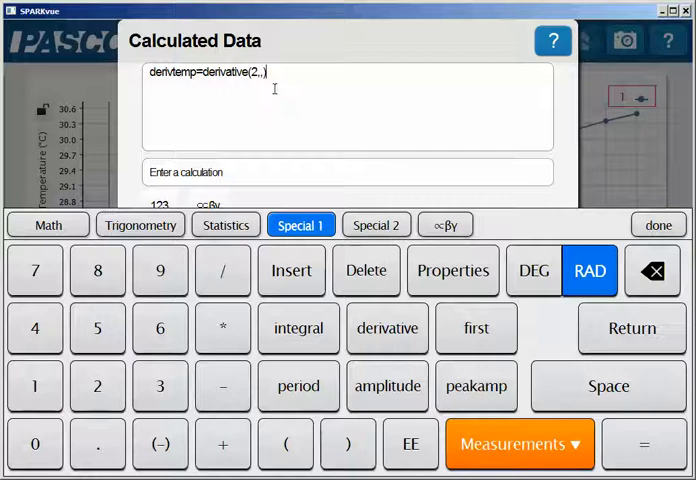
mouse_move(351, 111)
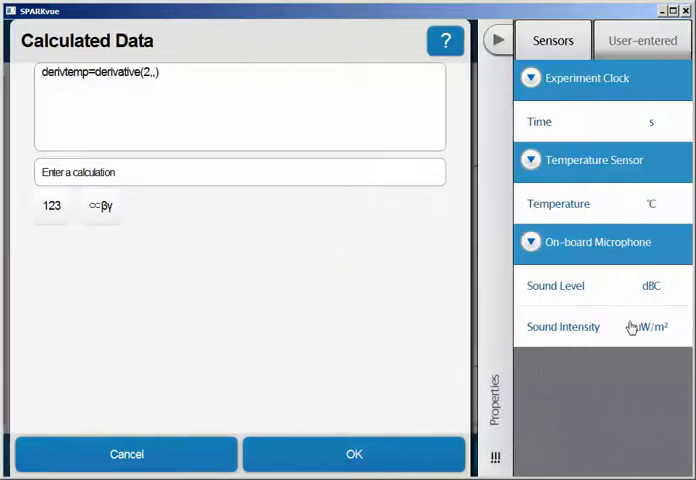
mouse_move(548, 209)
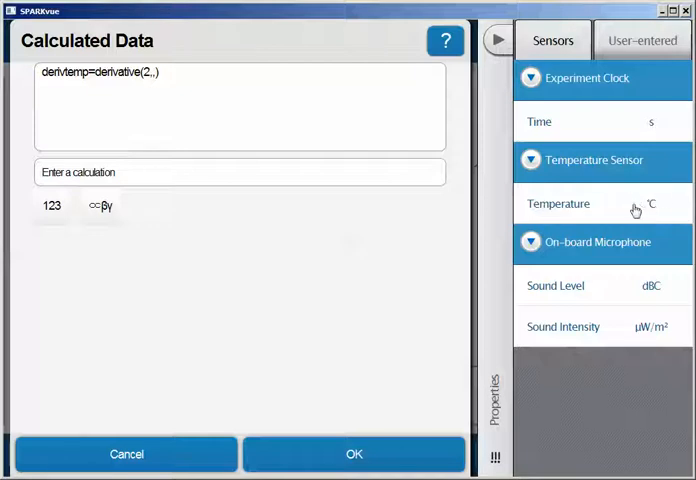
mouse_move(570, 210)
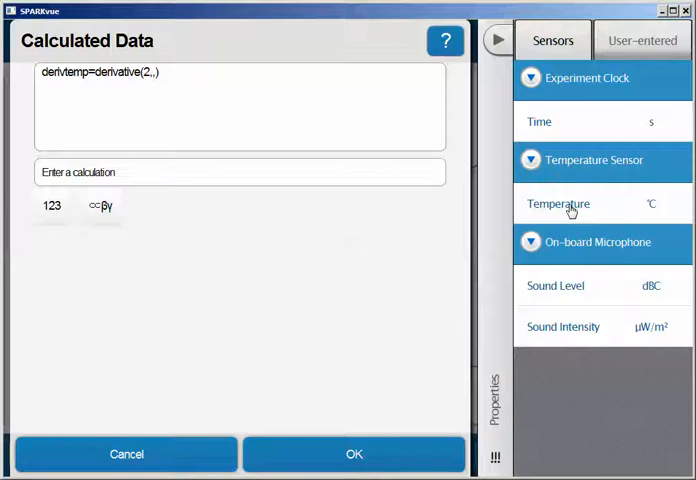
click(558, 203)
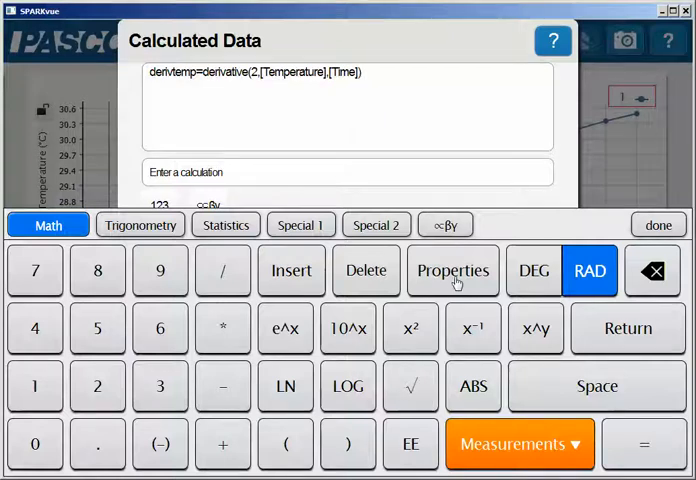
click(452, 270)
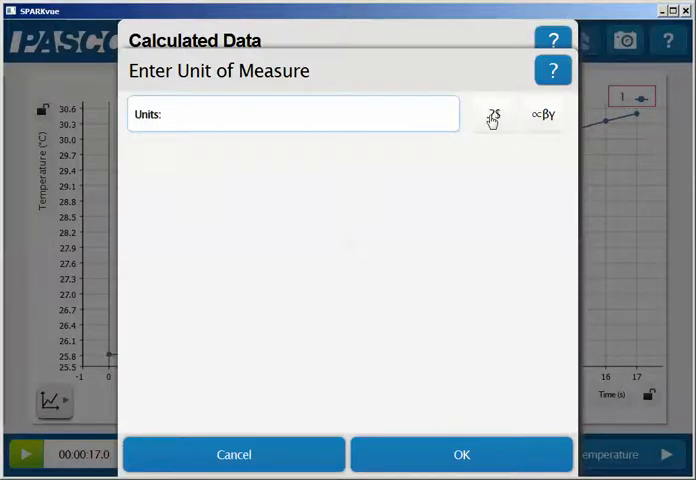
- Set the derivtemp units to °C/s and save the calculation
click(293, 113)
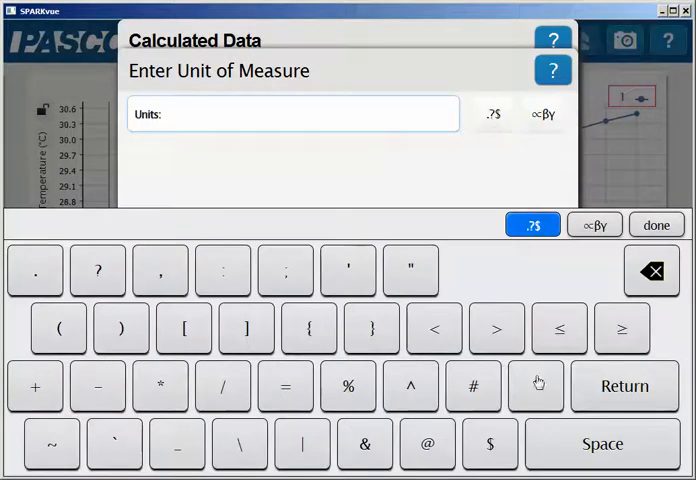
click(537, 386)
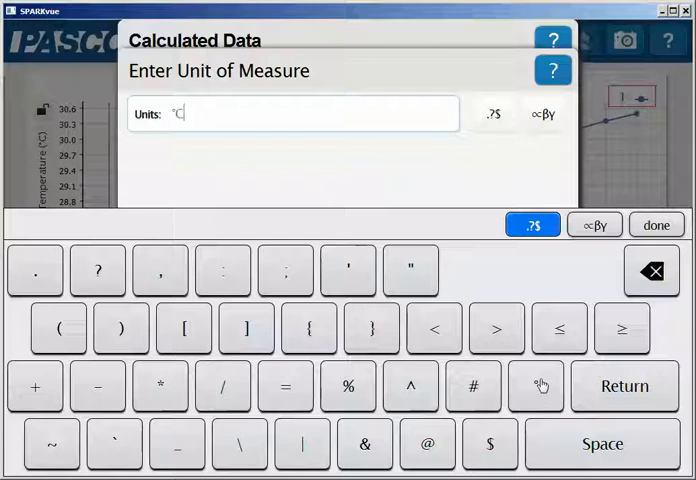
click(224, 387)
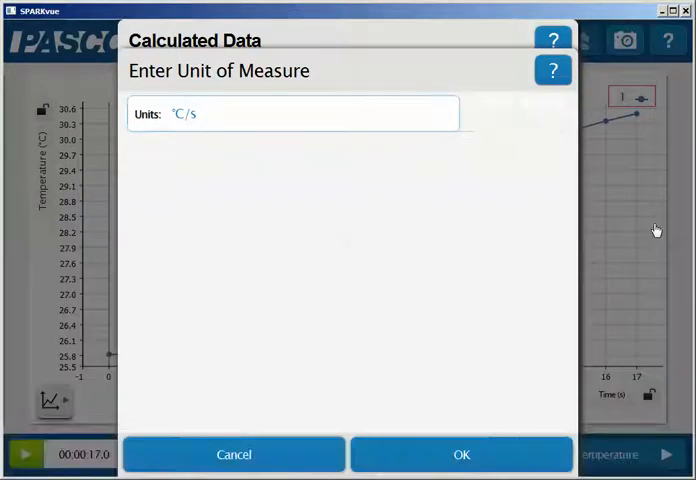
click(462, 454)
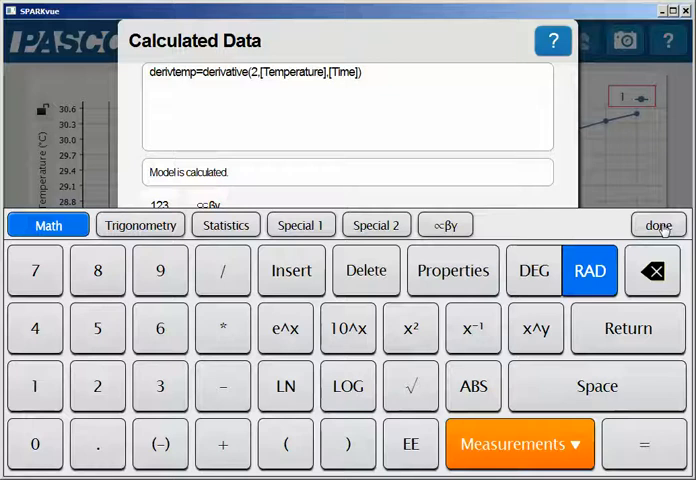
click(658, 225)
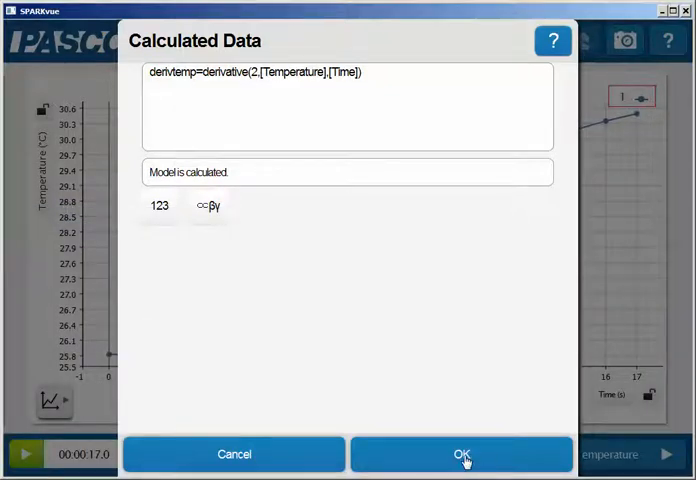
click(462, 454)
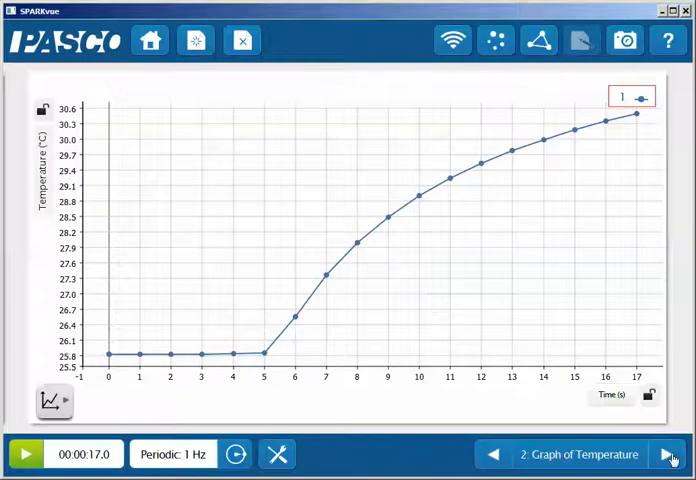
- On the Derivative page, set the graph's y-axis to the user-entered derivtemp measurement
click(669, 454)
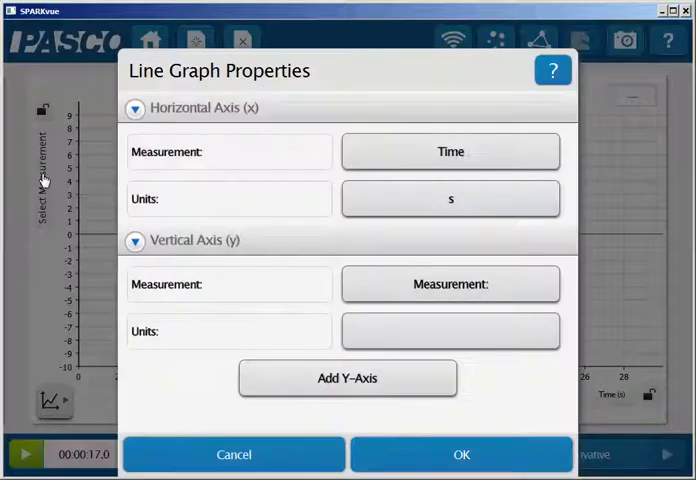
click(447, 284)
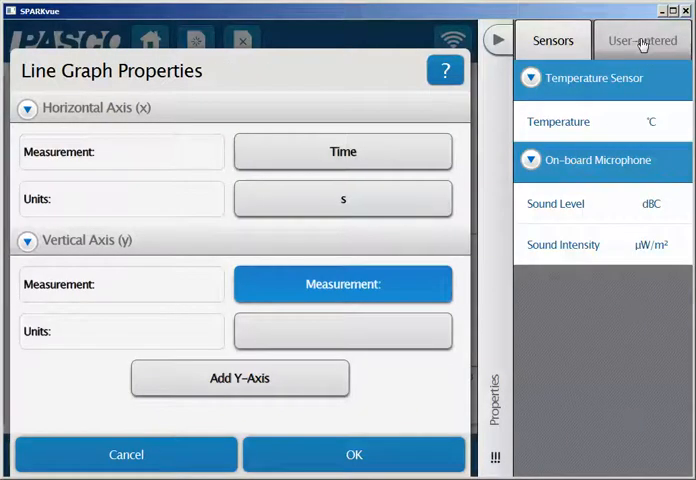
click(642, 39)
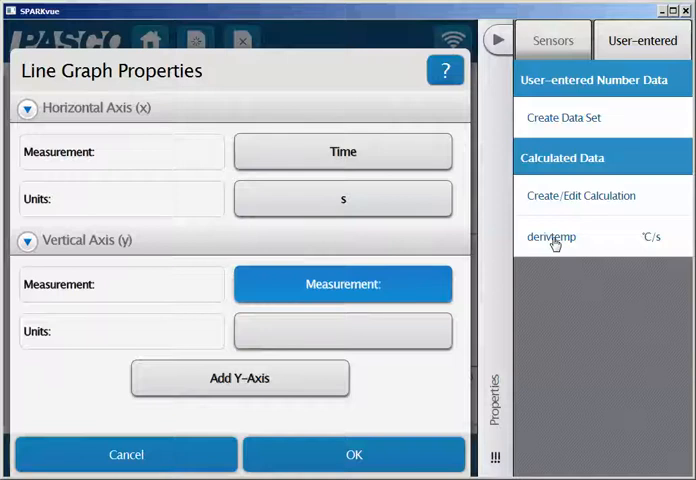
click(551, 237)
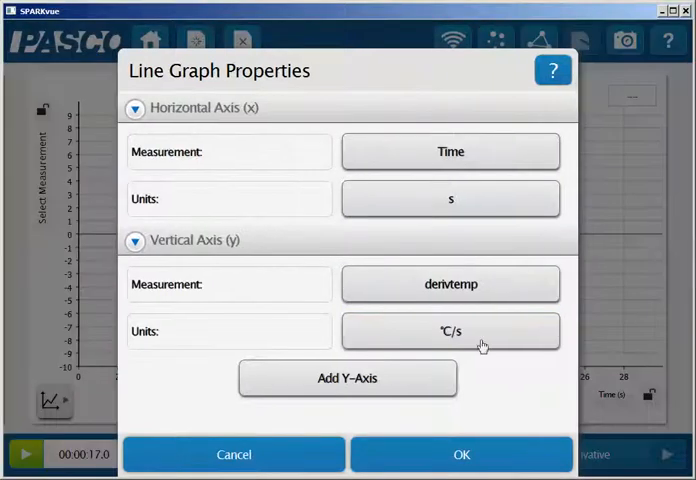
click(476, 455)
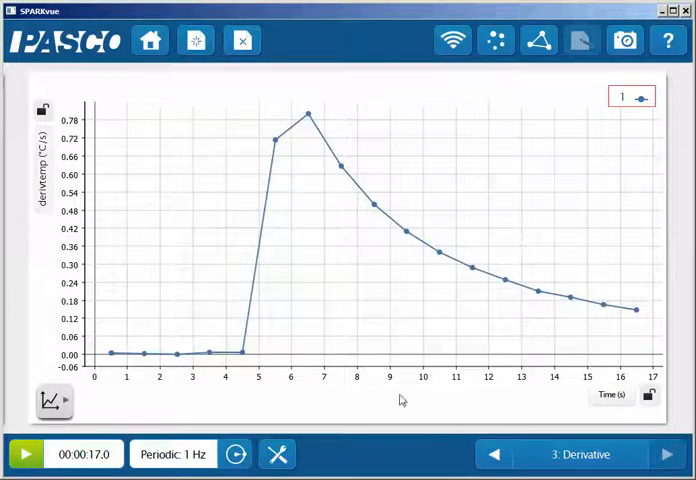